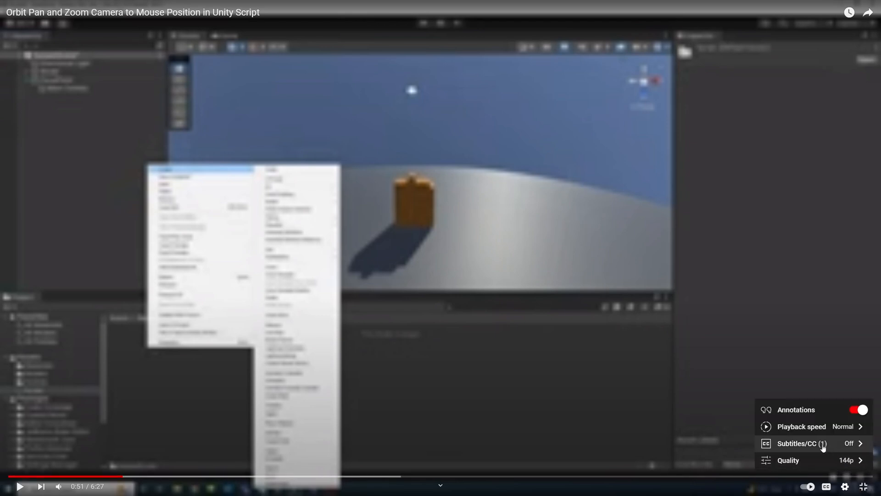
Leave the YouTube camera tutorial and switch to the empty Unity SampleScene project.
{"action": "left_click", "coordinate": [789, 460]}
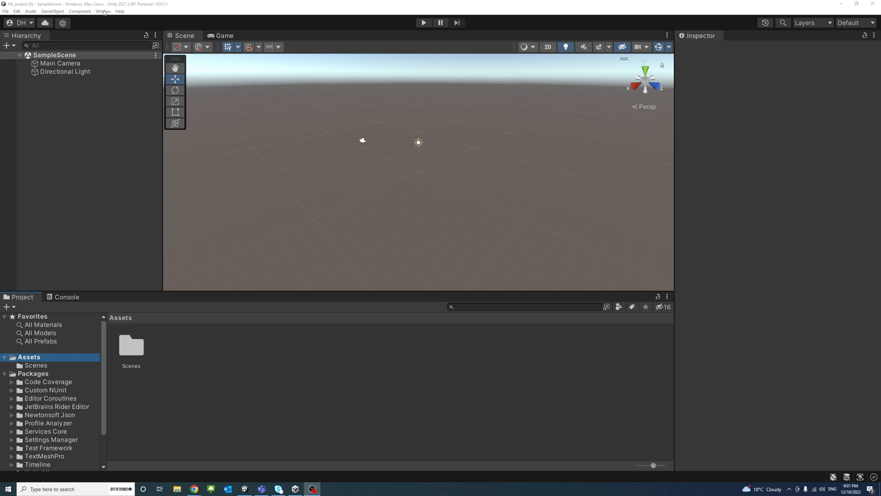
Install the Universal RP package from the Unity Registry in Package Manager.
{"action": "left_click", "coordinate": [103, 11]}
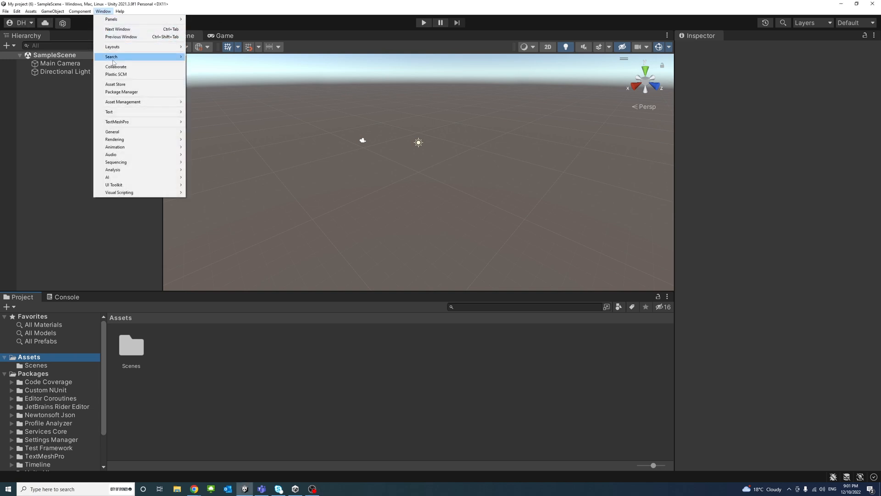
{"action": "left_click", "coordinate": [122, 92]}
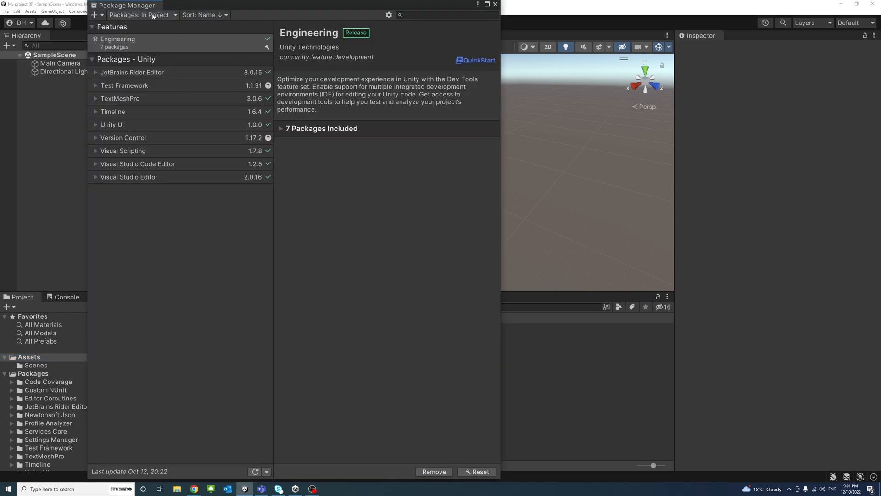
{"action": "left_click", "coordinate": [146, 15]}
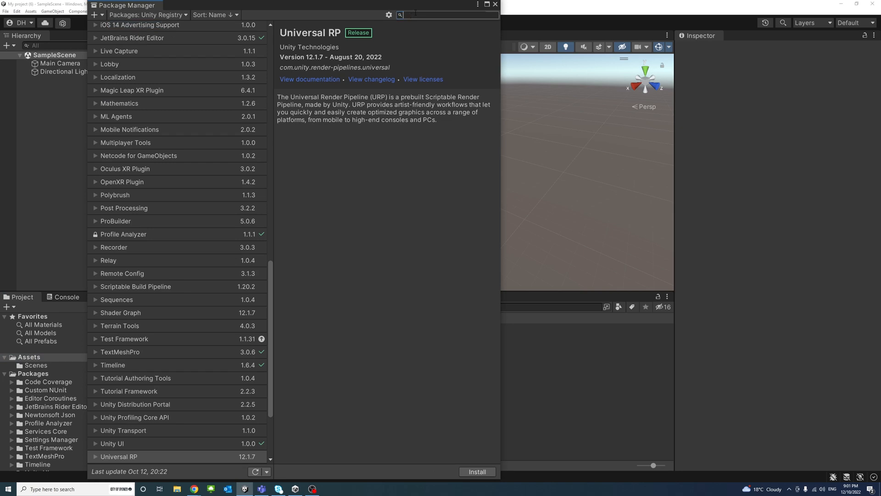
{"action": "type", "text": "Universal R"}
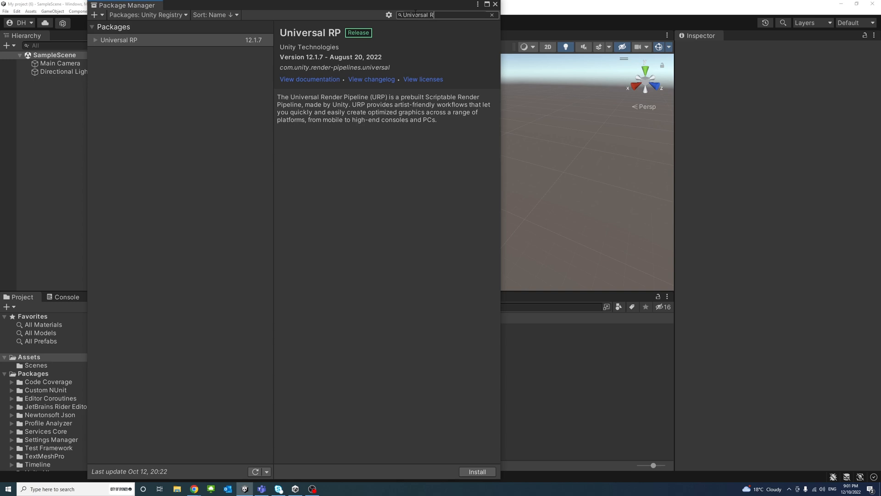
{"action": "type", "text": "P"}
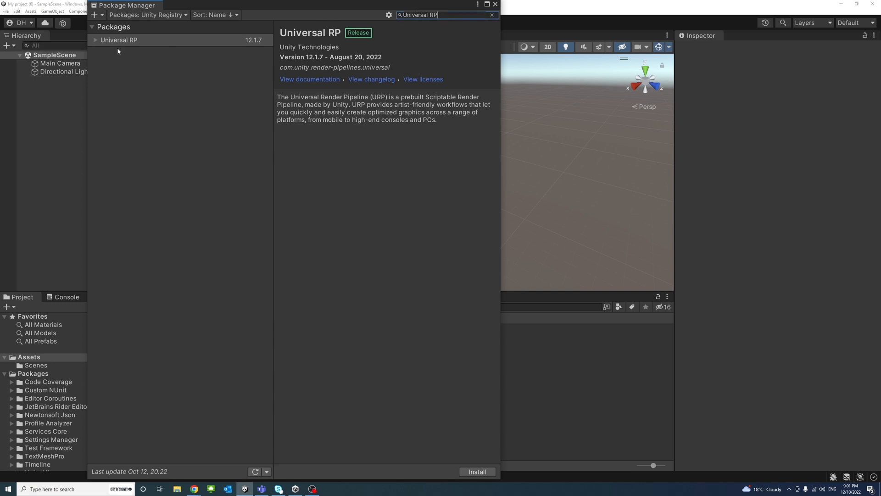
{"action": "left_click", "coordinate": [118, 40]}
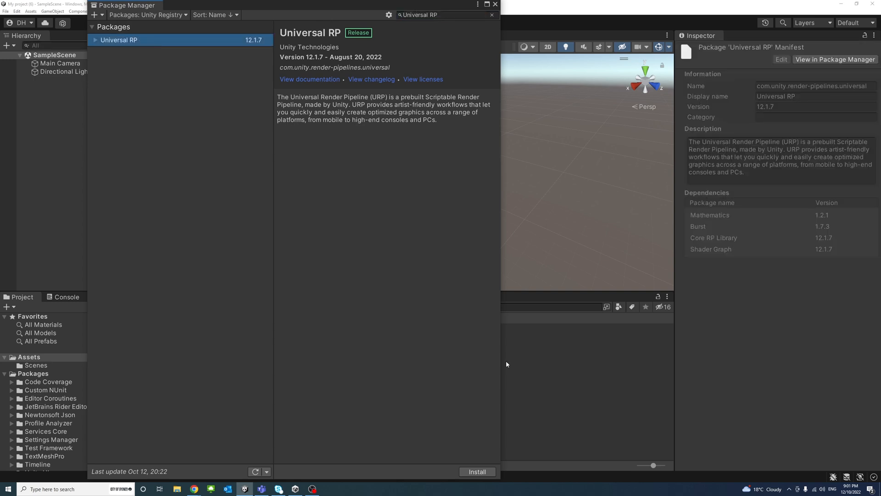
{"action": "left_click", "coordinate": [477, 471]}
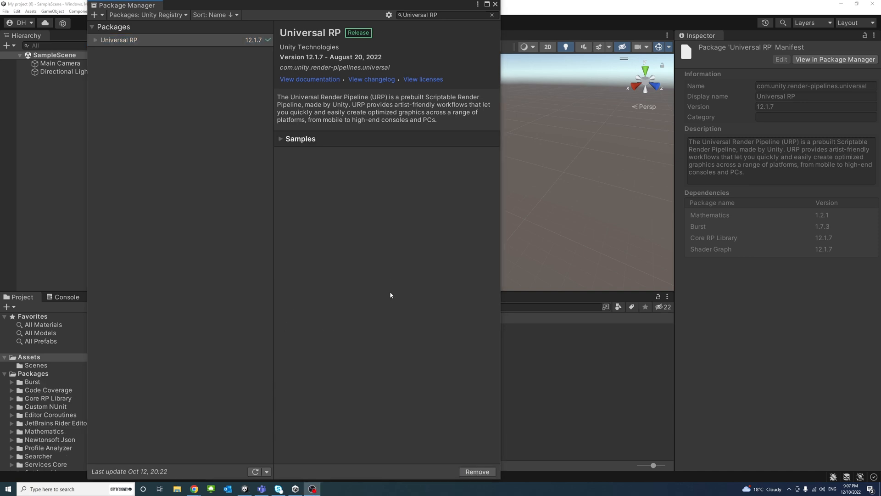
Confirm Universal RP 12.1.7 is listed under In Project packages, then close Package Manager.
{"action": "left_click", "coordinate": [147, 14]}
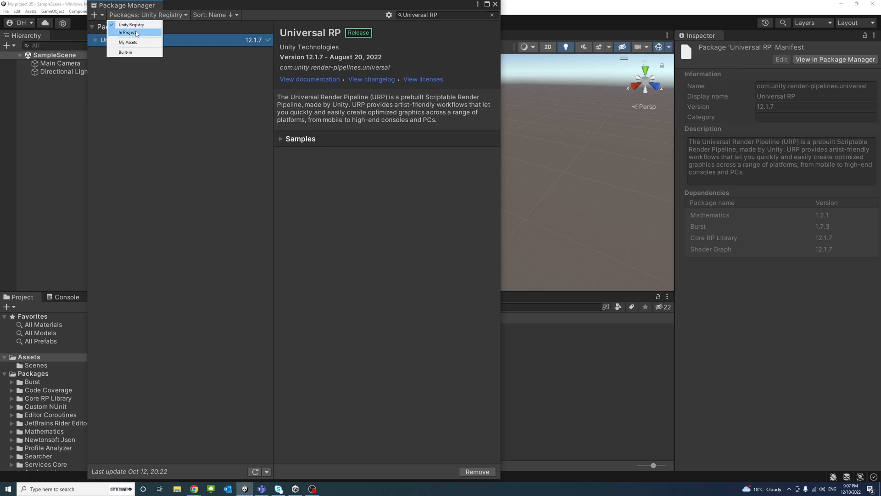
{"action": "left_click", "coordinate": [126, 32]}
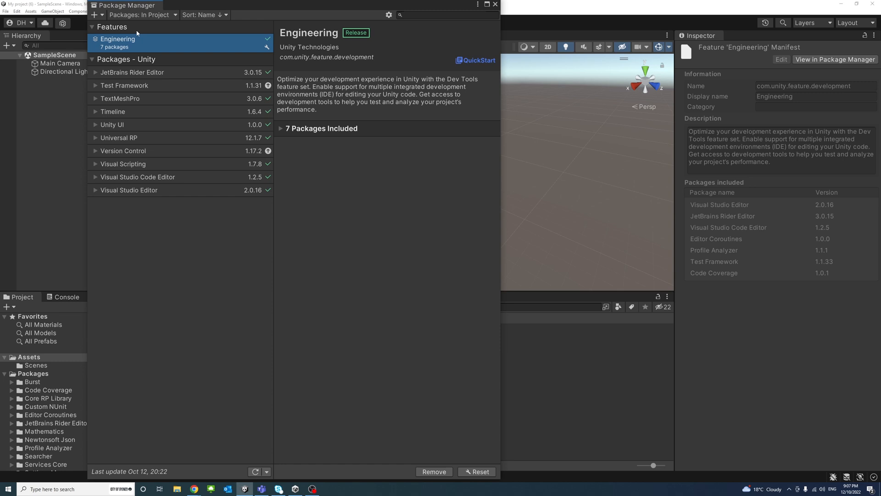
{"action": "mouse_move", "coordinate": [140, 139]}
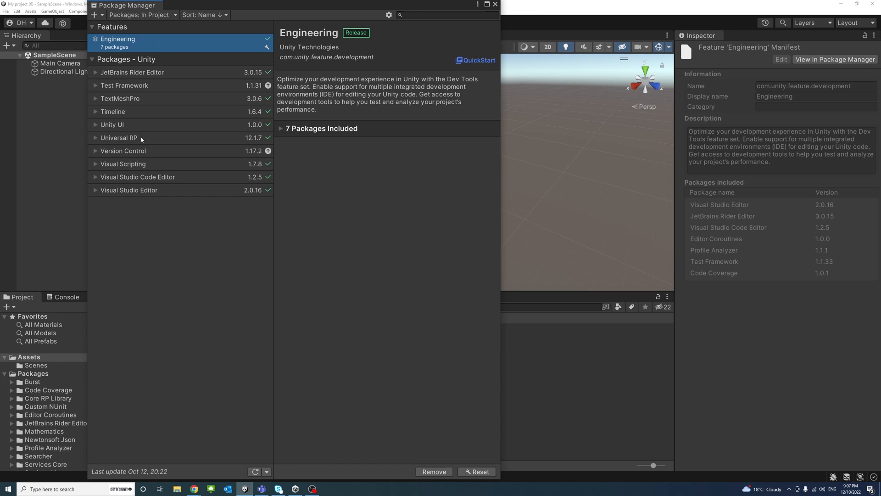
{"action": "left_click", "coordinate": [118, 137]}
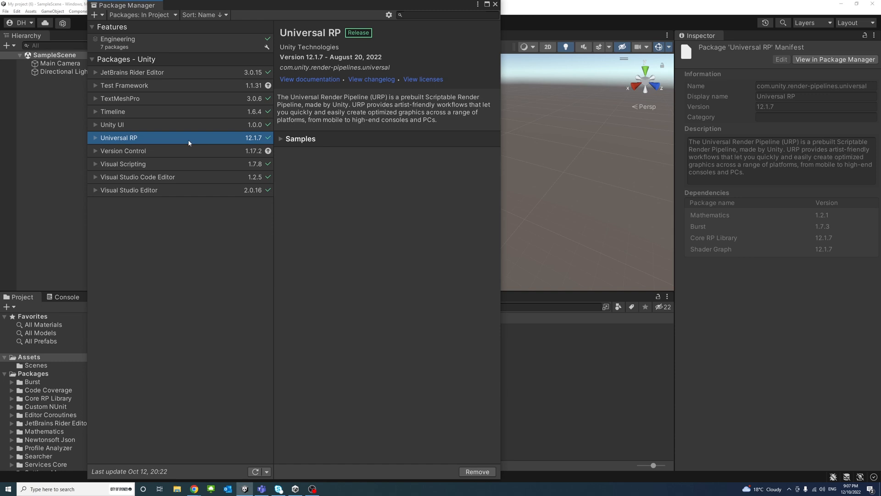
{"action": "mouse_move", "coordinate": [462, 458]}
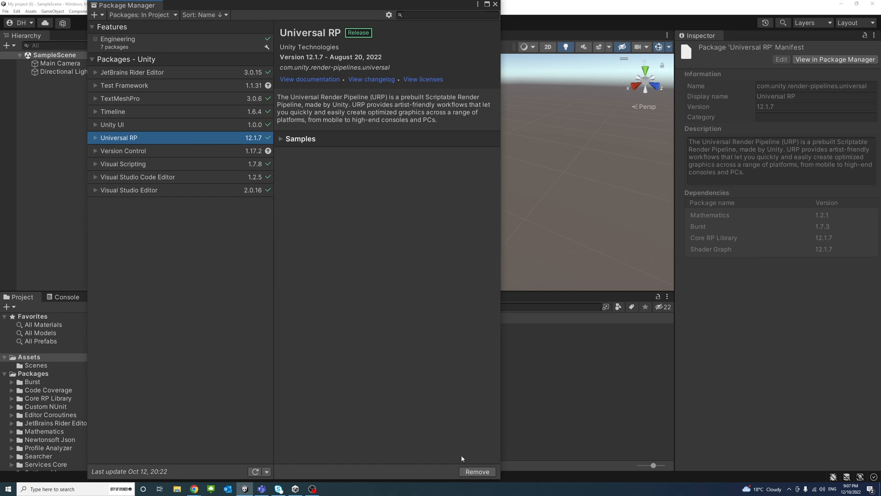
{"action": "mouse_move", "coordinate": [484, 35]}
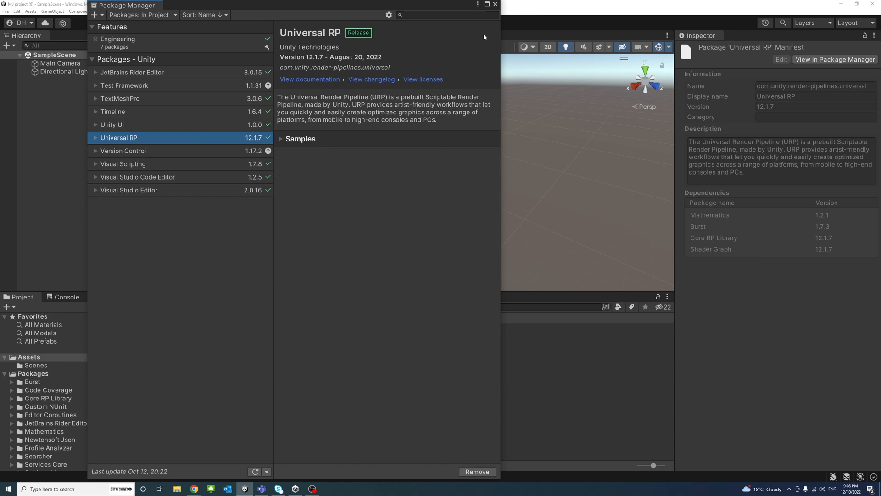
{"action": "left_click", "coordinate": [494, 5]}
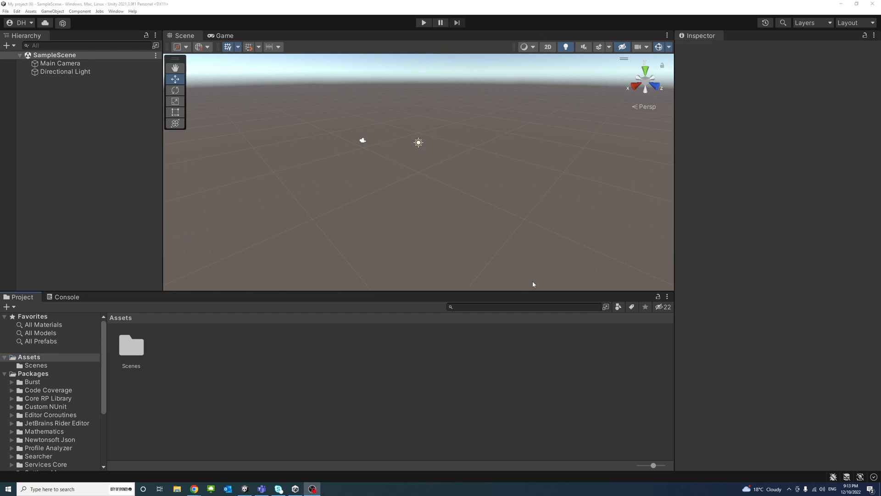
Create a folder named Renderer in the project's Assets.
{"action": "right_click", "coordinate": [28, 357]}
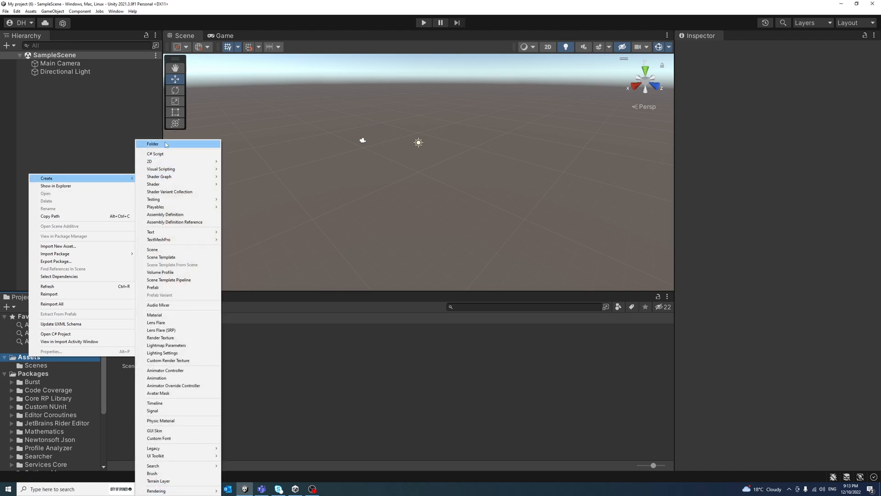
{"action": "left_click", "coordinate": [153, 144]}
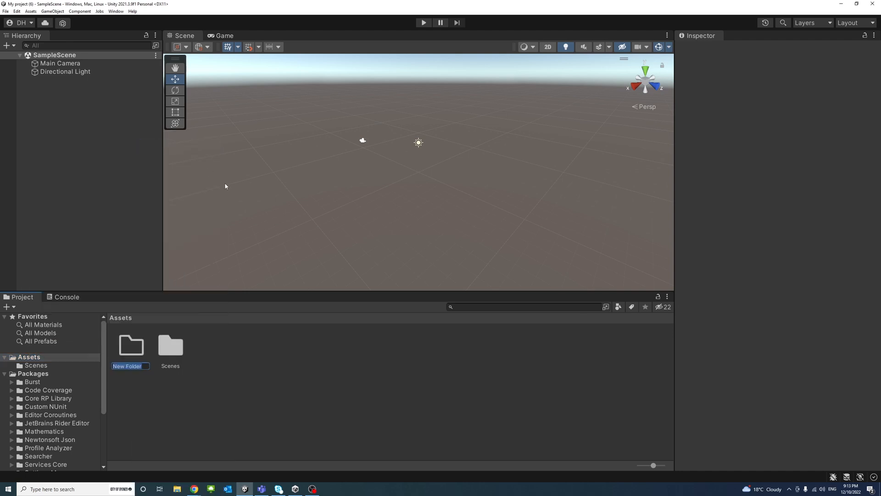
{"action": "type", "text": "Renderer"}
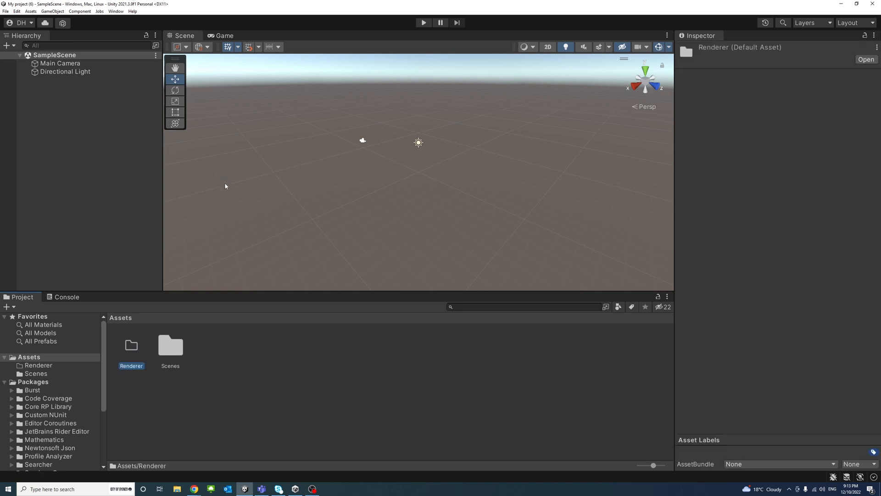
{"action": "mouse_move", "coordinate": [131, 345]}
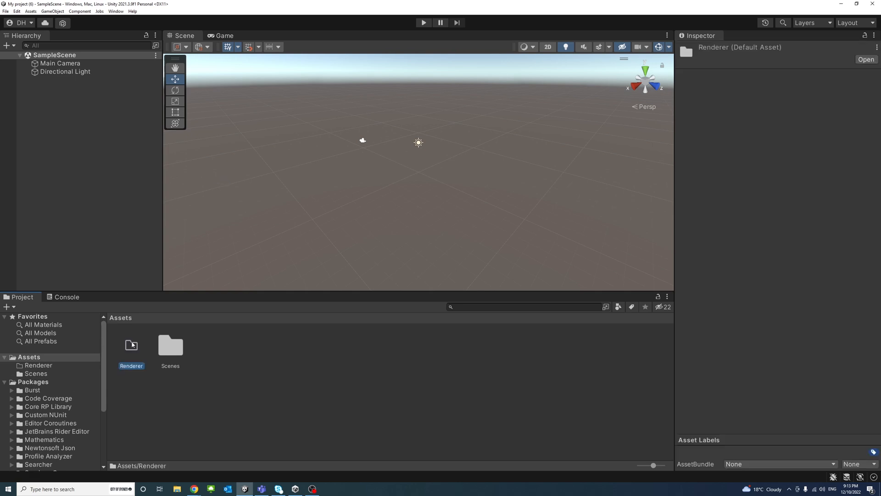
{"action": "right_click", "coordinate": [131, 345]}
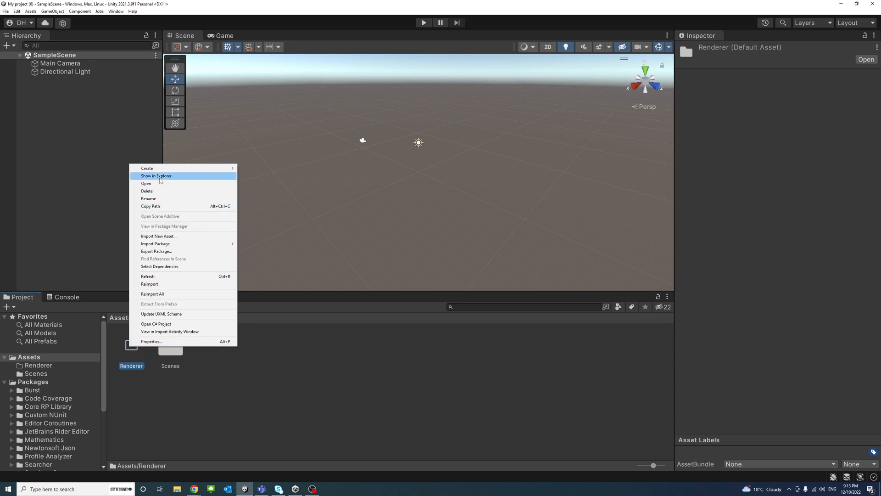
{"action": "mouse_move", "coordinate": [147, 168]}
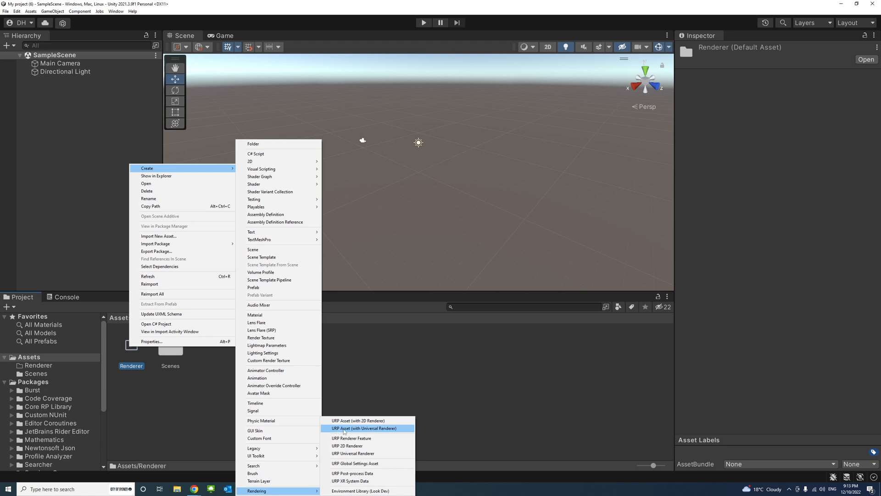
Create a URP Asset with Universal Renderer named URP_Renderer in the Renderer folder.
{"action": "left_click", "coordinate": [364, 428]}
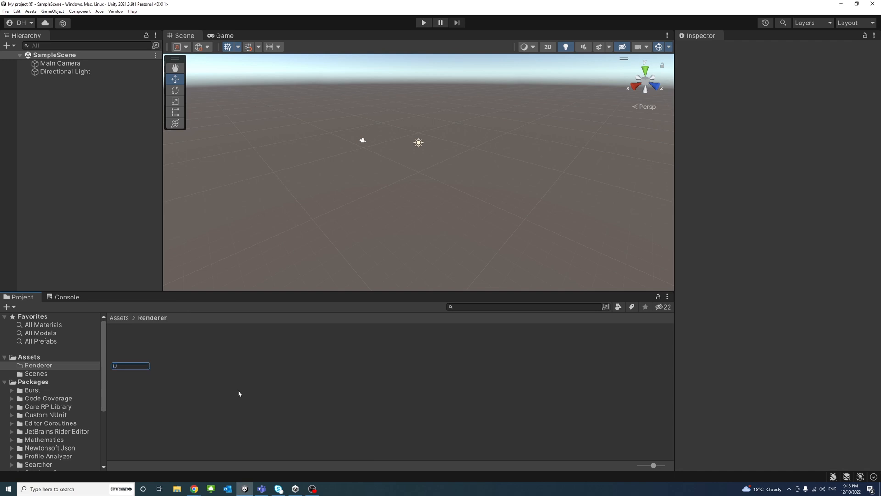
{"action": "type", "text": "URP_REnde..."}
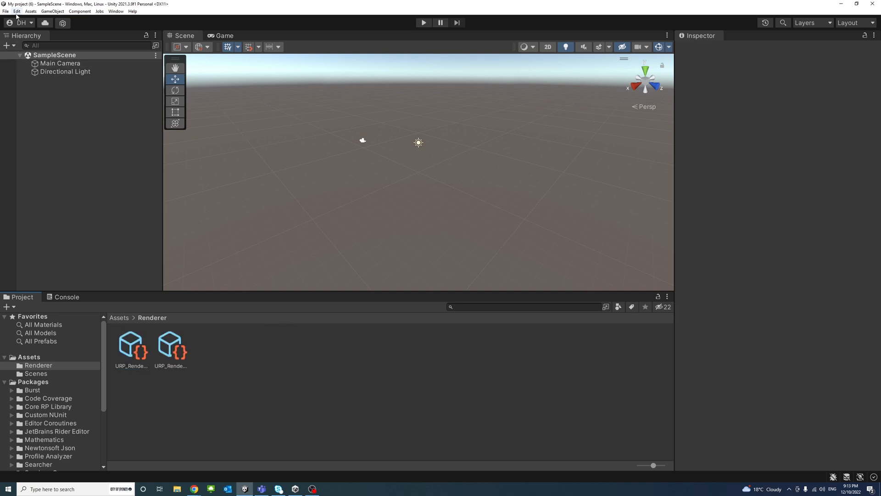
Set URP_Renderer as the Scriptable Render Pipeline asset in Graphics project settings.
{"action": "left_click", "coordinate": [16, 11]}
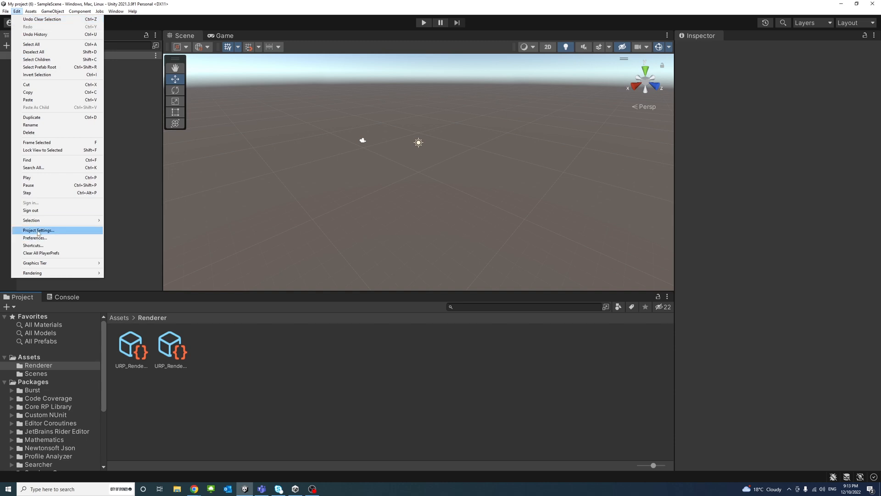
{"action": "left_click", "coordinate": [37, 230]}
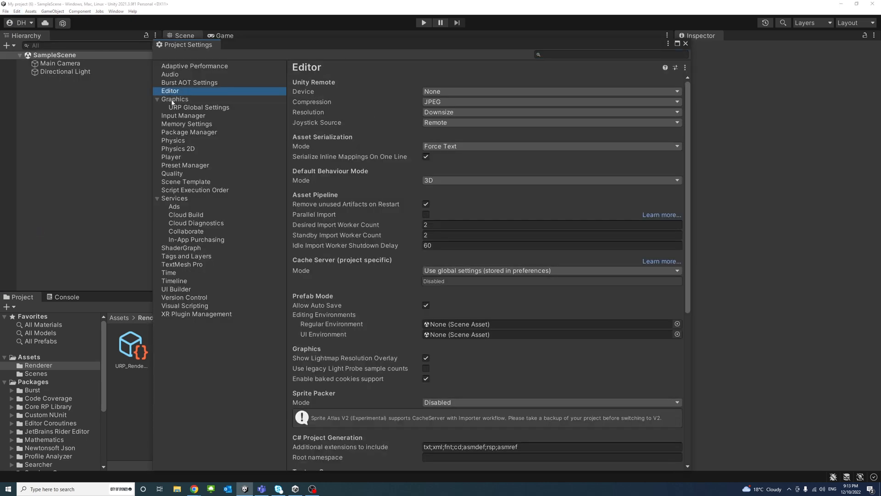
{"action": "left_click", "coordinate": [175, 99]}
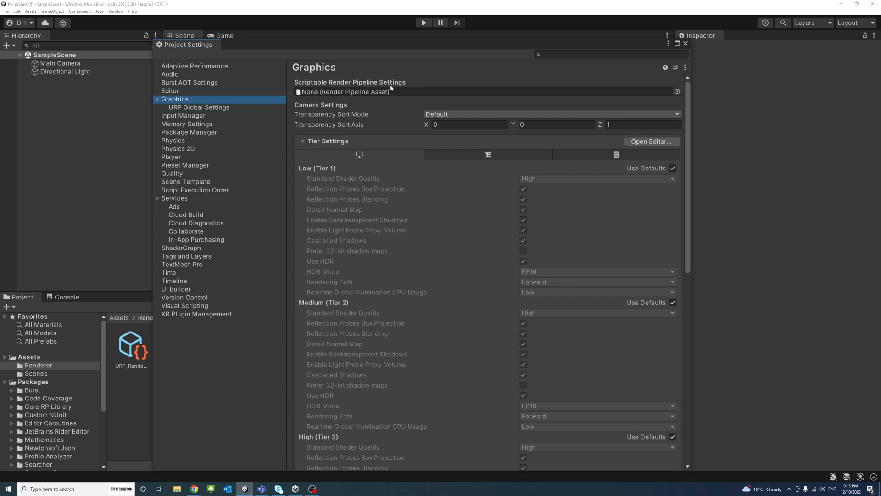
{"action": "left_click", "coordinate": [676, 91]}
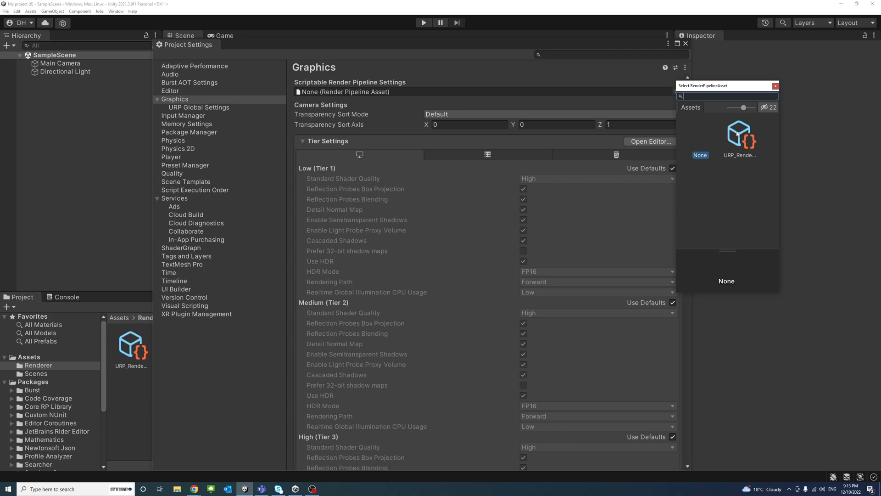
{"action": "left_click", "coordinate": [741, 135]}
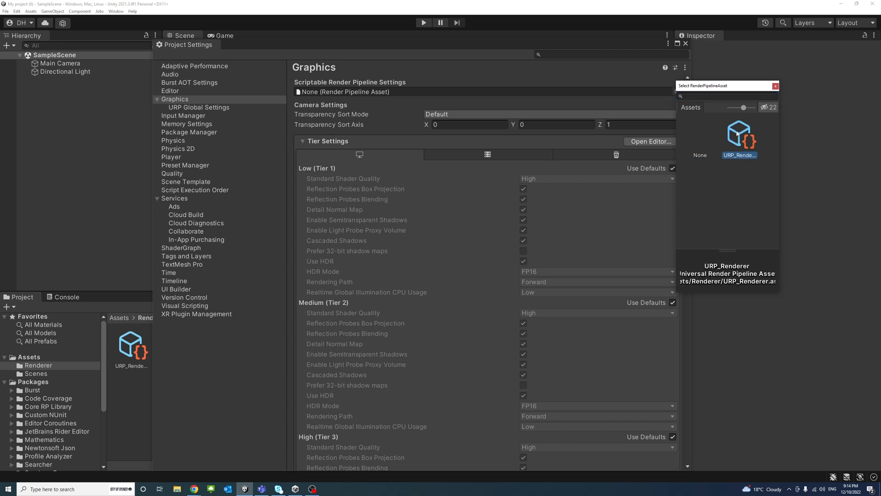
{"action": "left_click", "coordinate": [740, 139]}
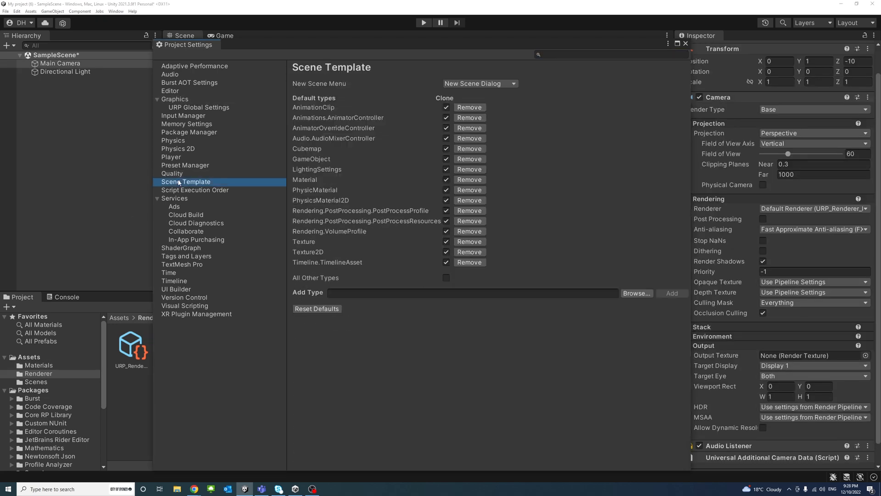
Set the Quality Render Pipeline Asset to URP_Renderer, confirm, and close Project Settings.
{"action": "left_click", "coordinate": [172, 173]}
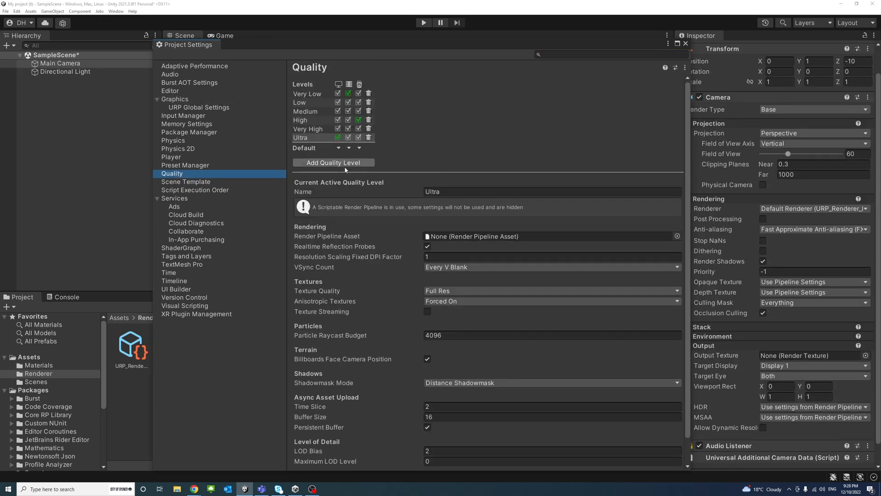
{"action": "mouse_move", "coordinate": [585, 253]}
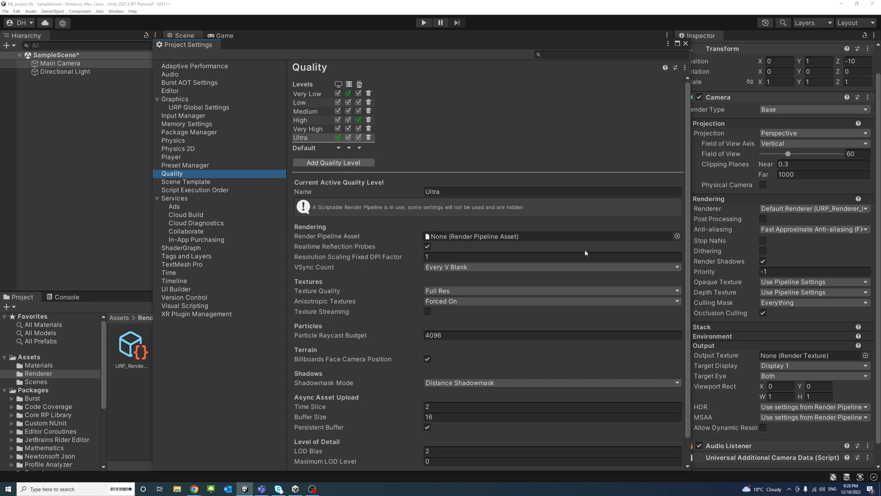
{"action": "left_click", "coordinate": [677, 236]}
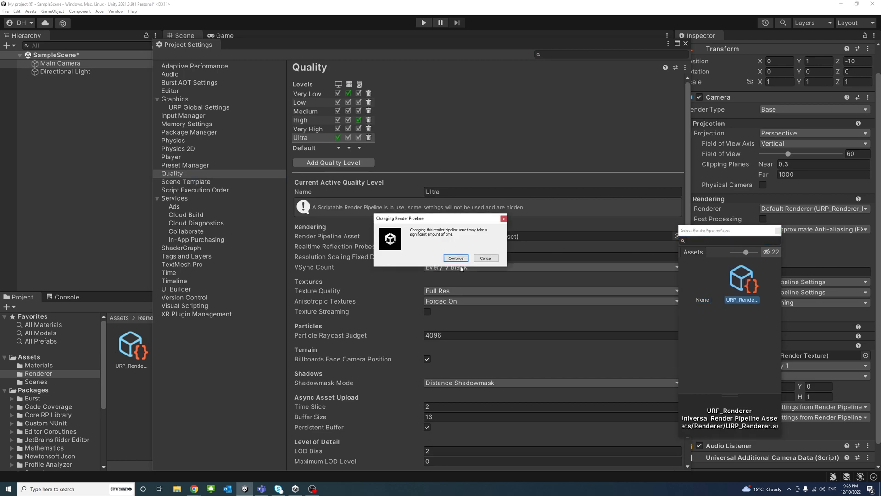
{"action": "left_click", "coordinate": [456, 258]}
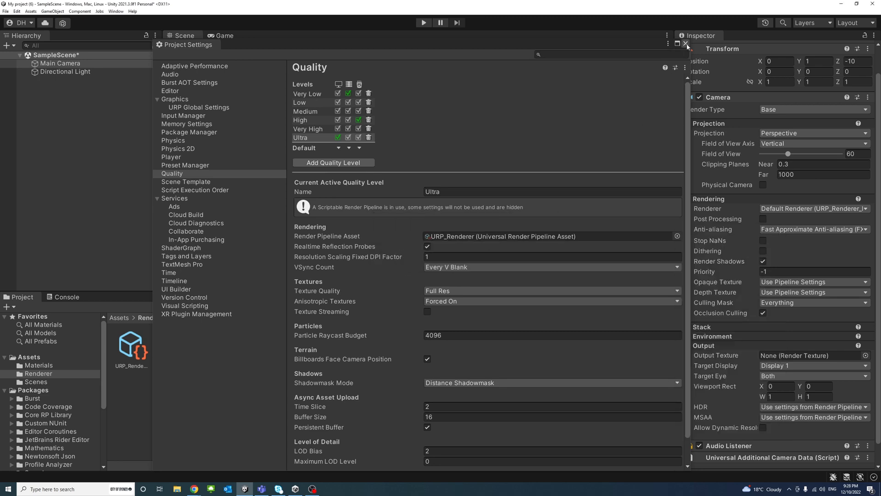
{"action": "left_click", "coordinate": [686, 44]}
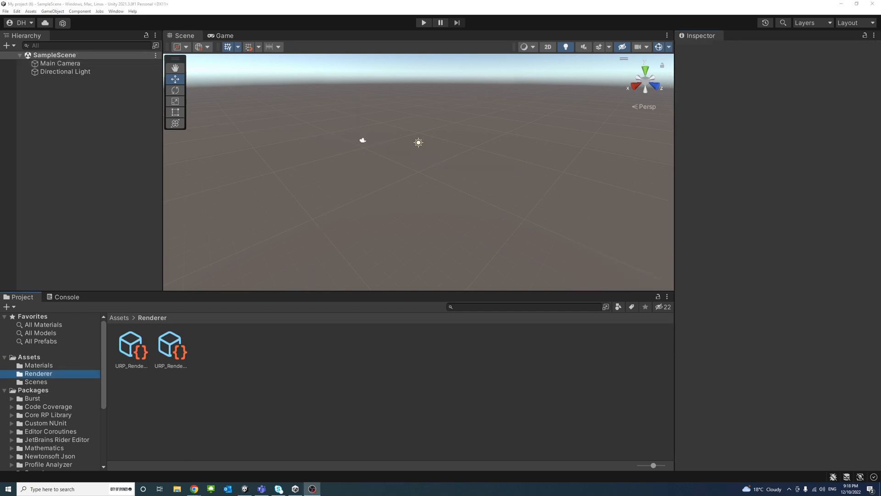
{"action": "mouse_move", "coordinate": [490, 355]}
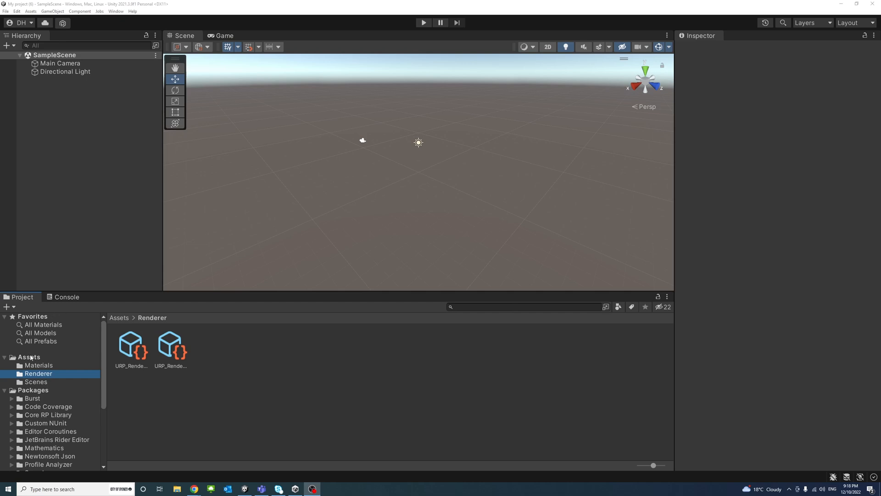
{"action": "mouse_move", "coordinate": [37, 369]}
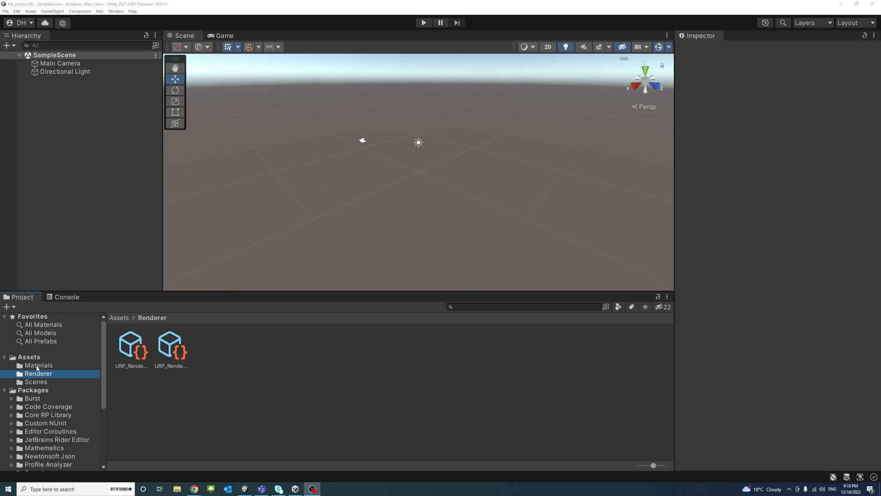
Convert the Blue and Red materials in Assets/Materials from built-in shaders to URP.
{"action": "left_click", "coordinate": [39, 365]}
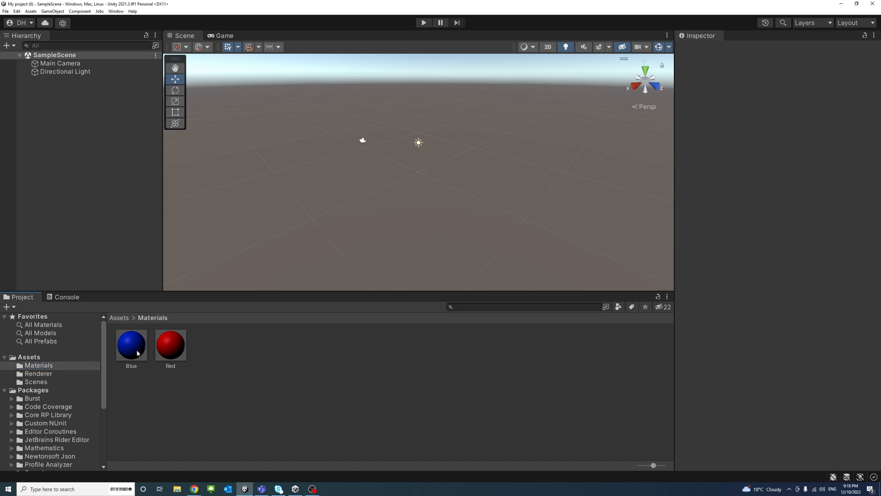
{"action": "left_click", "coordinate": [131, 343]}
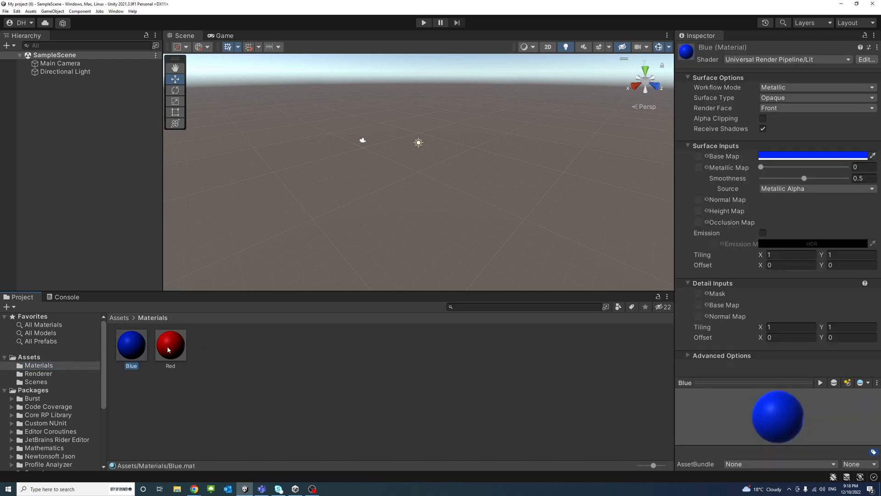
{"action": "left_click", "coordinate": [170, 345]}
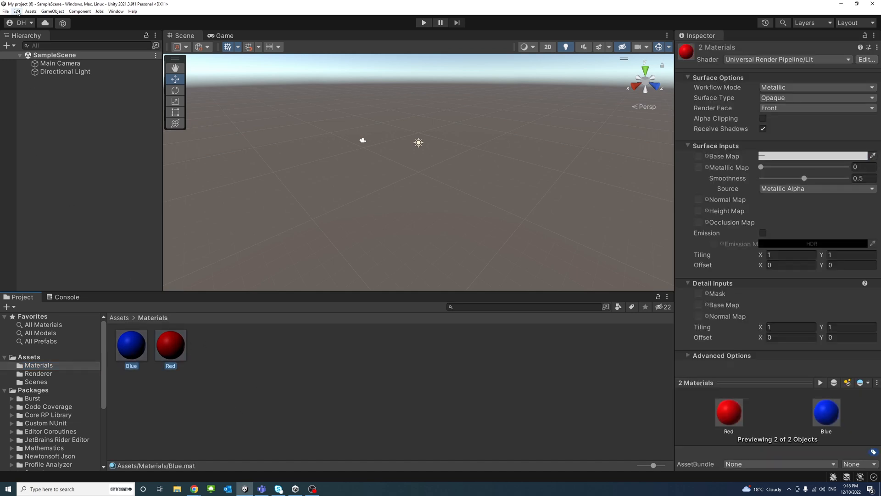
{"action": "left_click", "coordinate": [17, 11]}
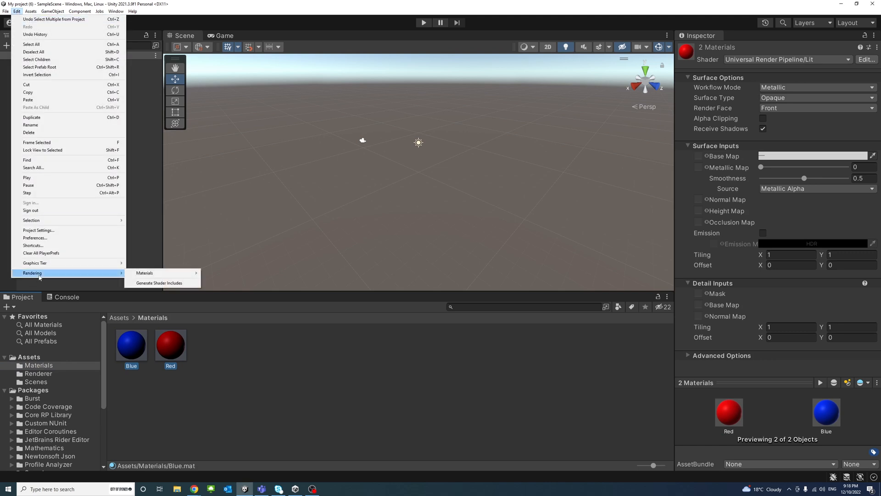
{"action": "mouse_move", "coordinate": [145, 273]}
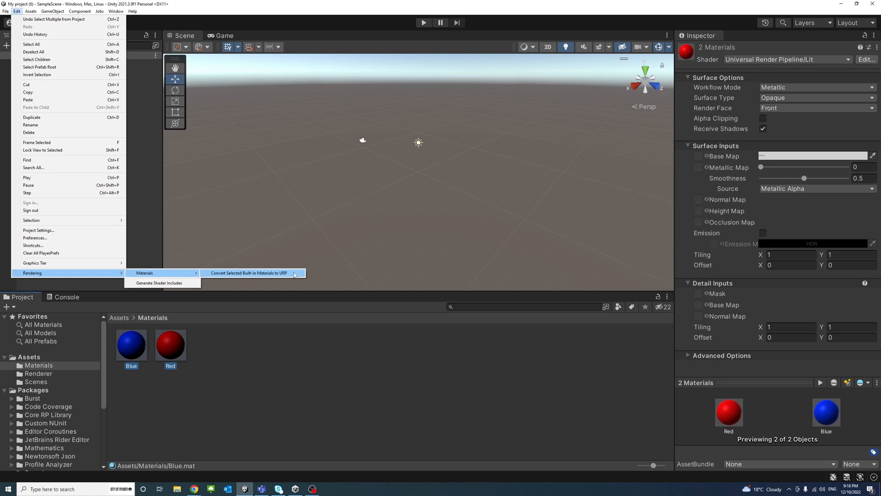
{"action": "left_click", "coordinate": [248, 272]}
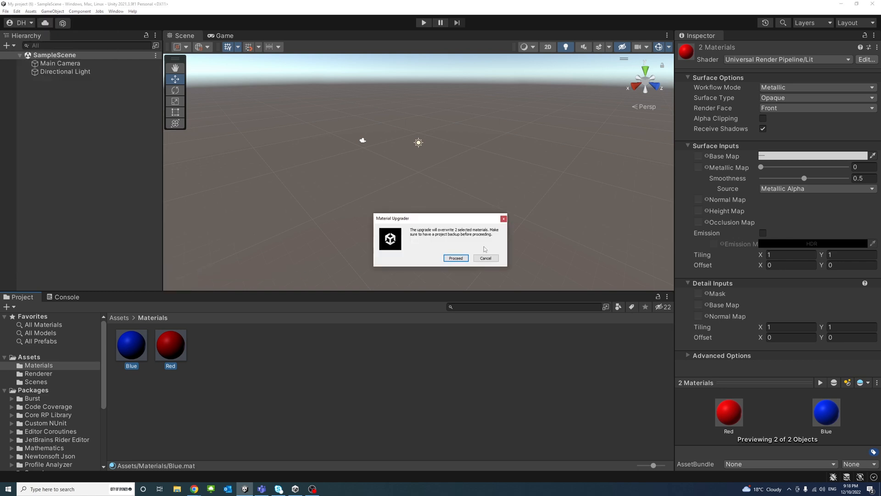
{"action": "left_click", "coordinate": [456, 258]}
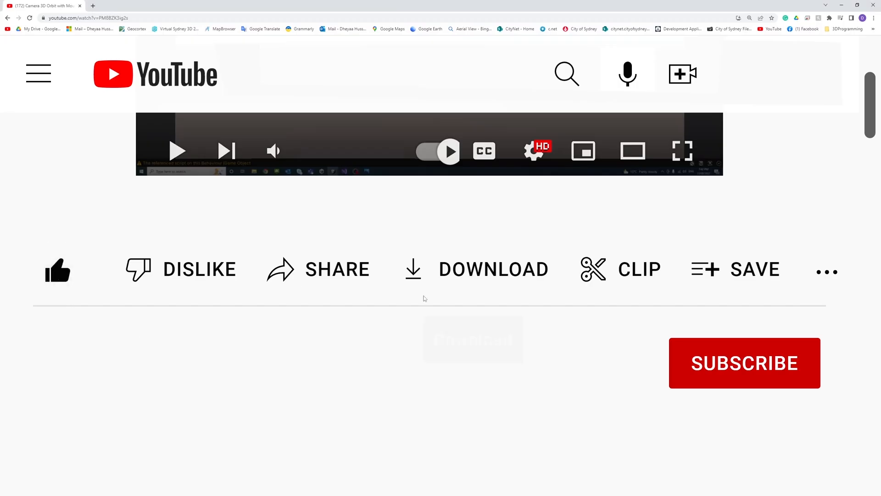
Subscribe to the tutorial video's YouTube channel.
{"action": "left_click", "coordinate": [744, 363]}
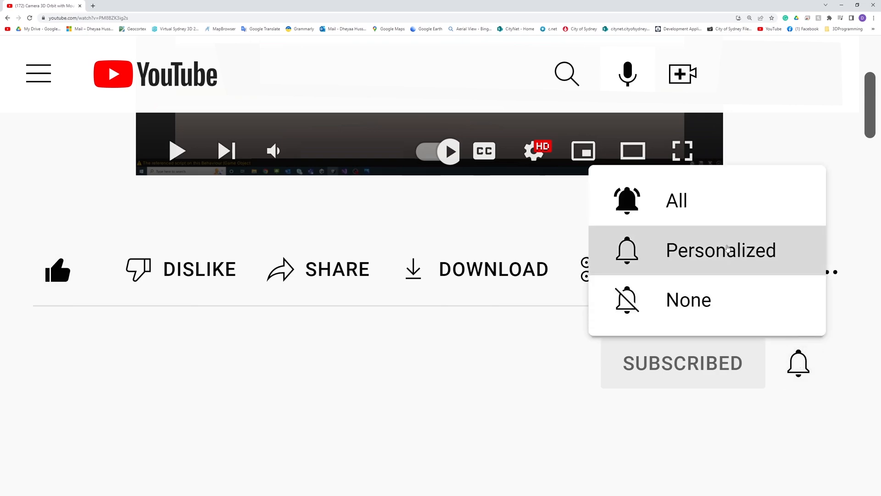